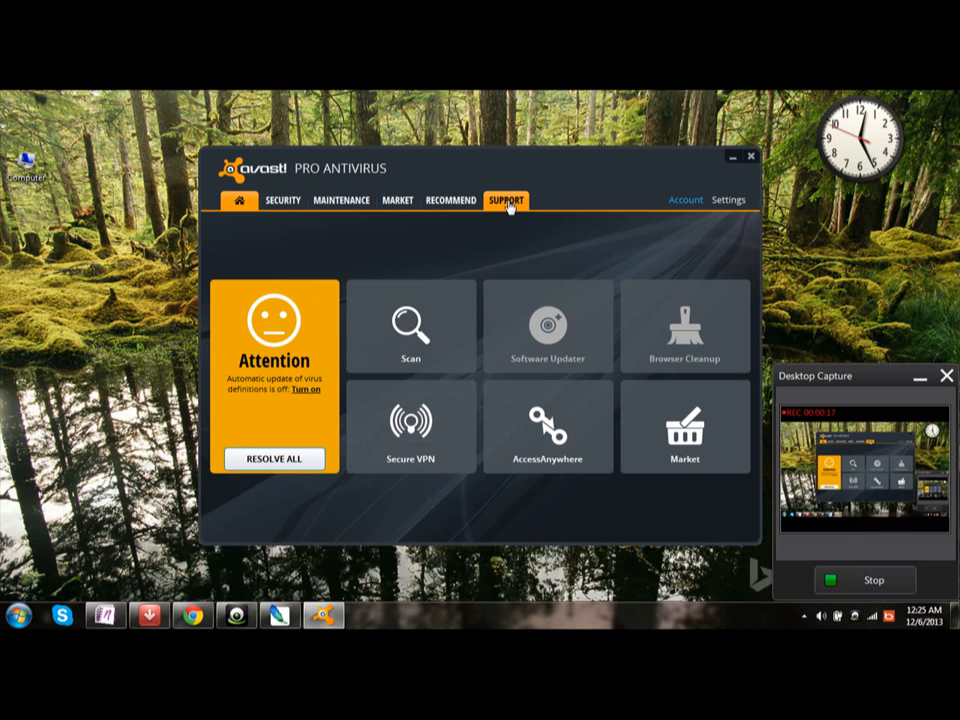
# Open avast! Settings from the Support tab, landing on the Basic settings page.
pyautogui.click(450, 199)
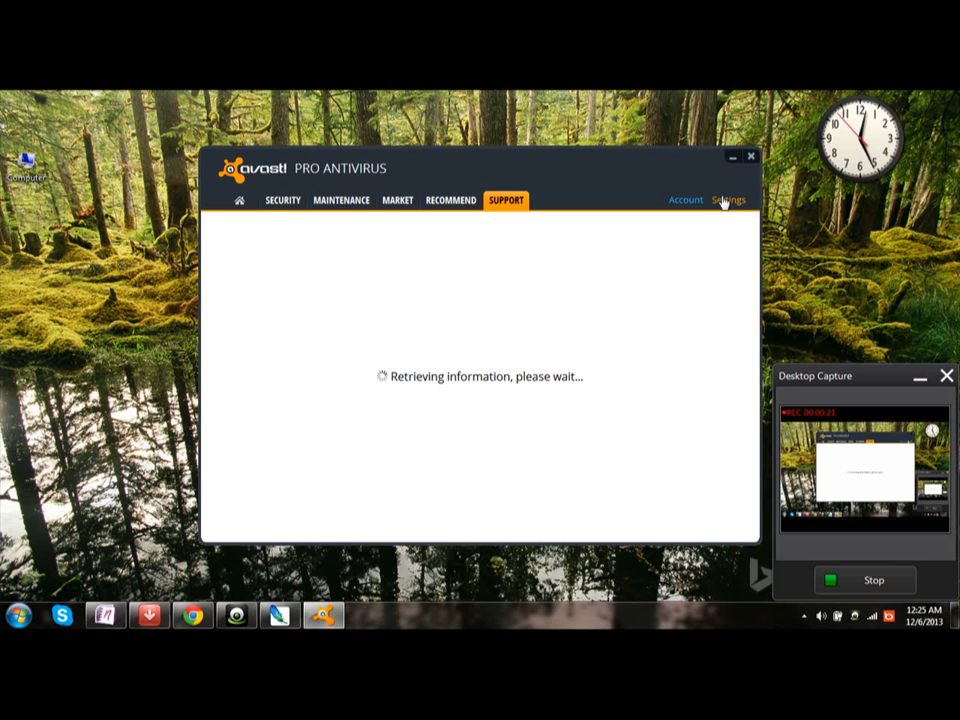
pyautogui.click(727, 199)
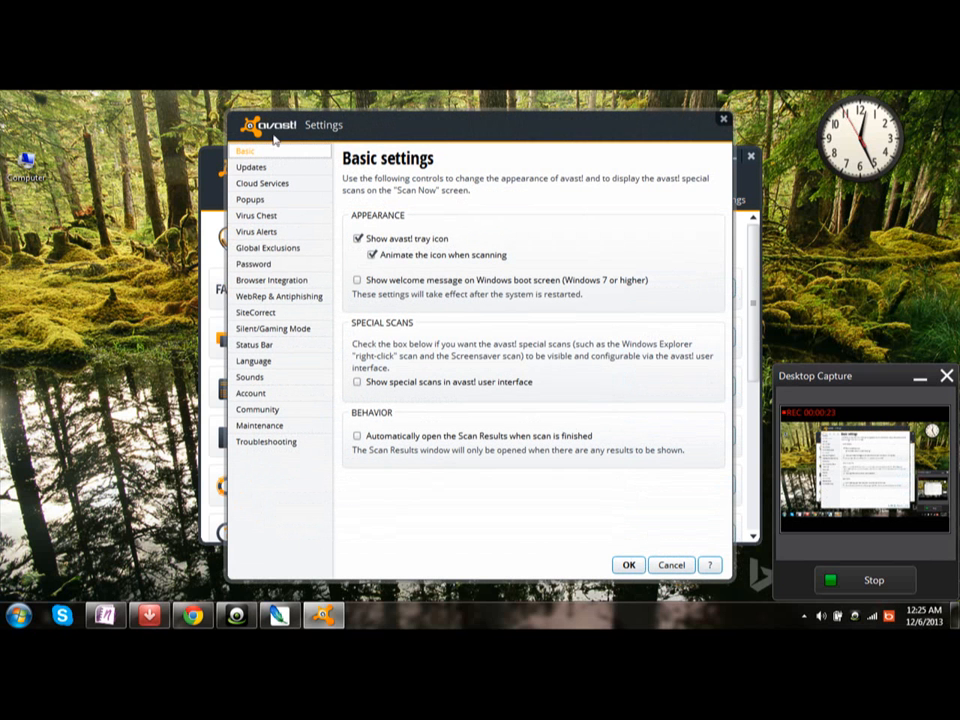
pyautogui.moveTo(253, 166)
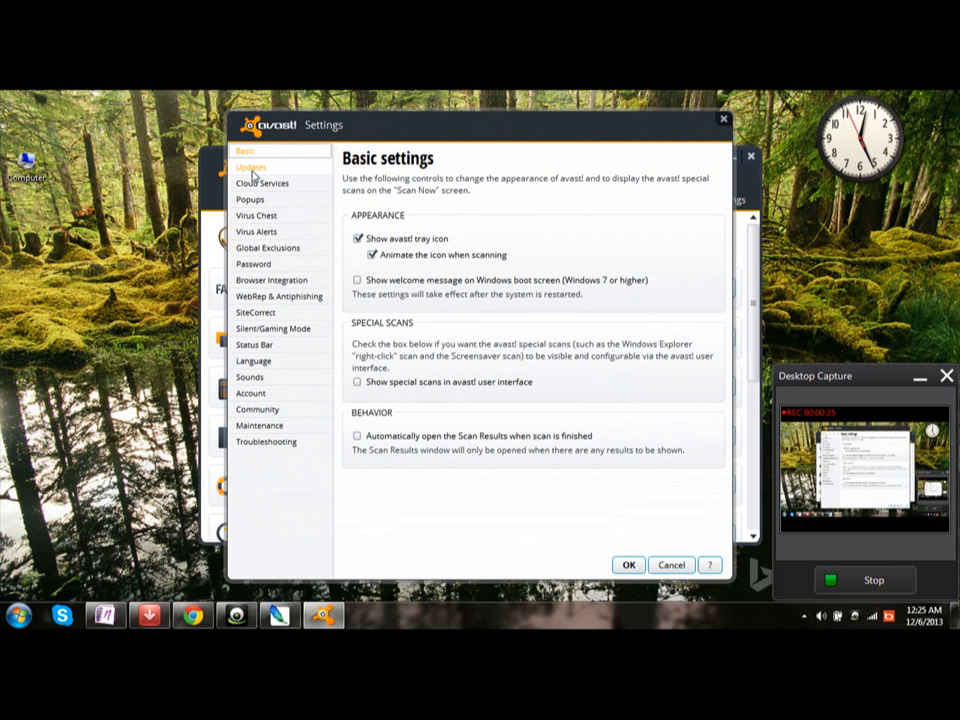
# Show the Updates page and set engine, virus definitions and program to Manual update.
pyautogui.click(252, 166)
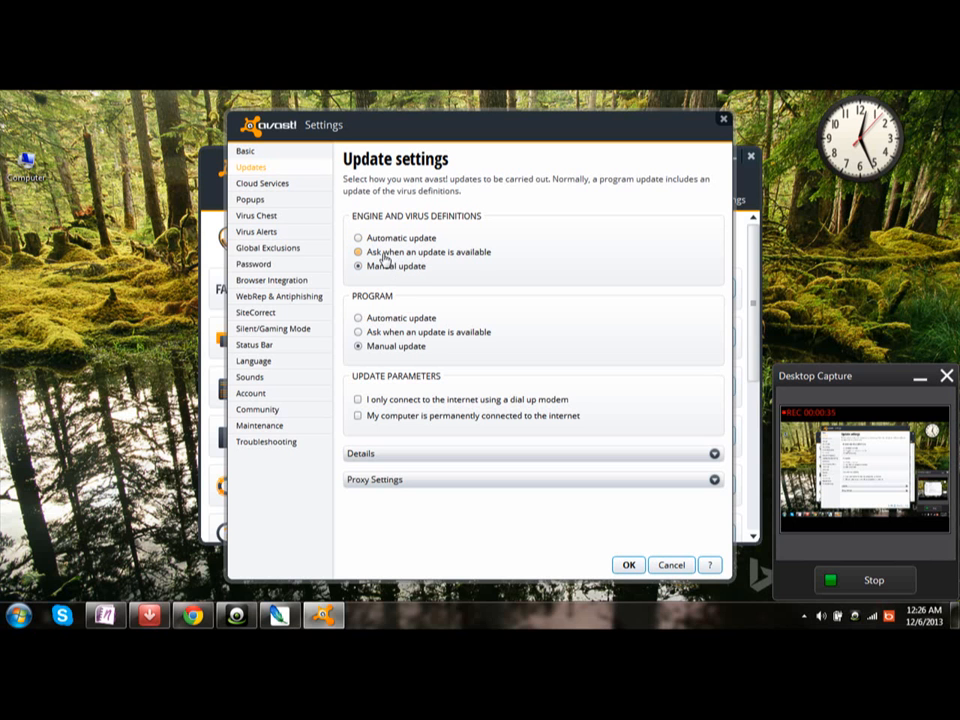
pyautogui.click(357, 237)
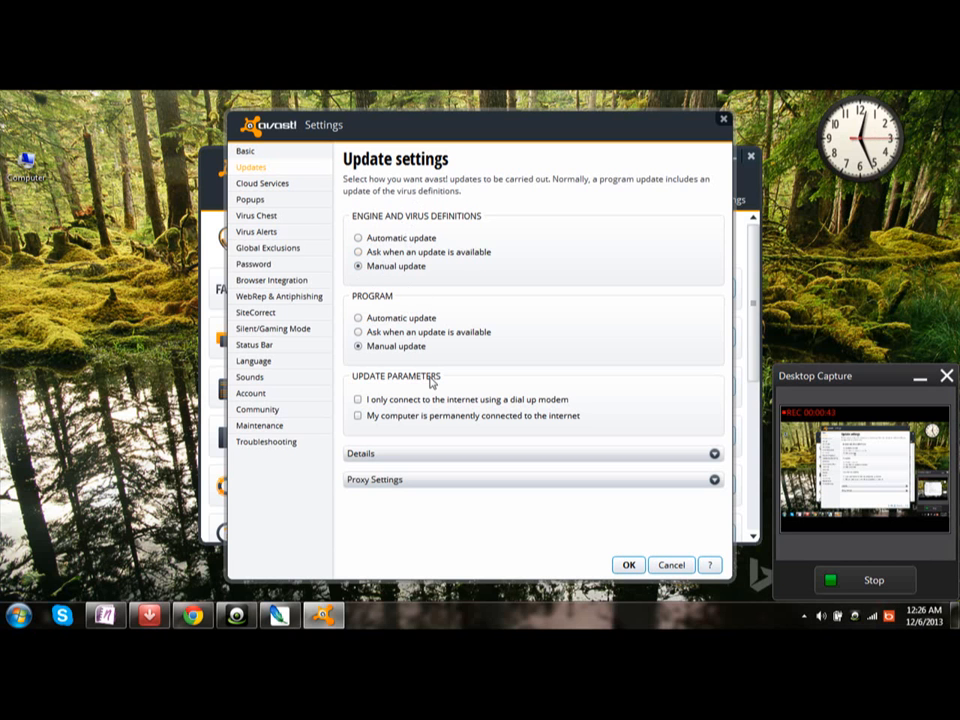
pyautogui.moveTo(471, 216)
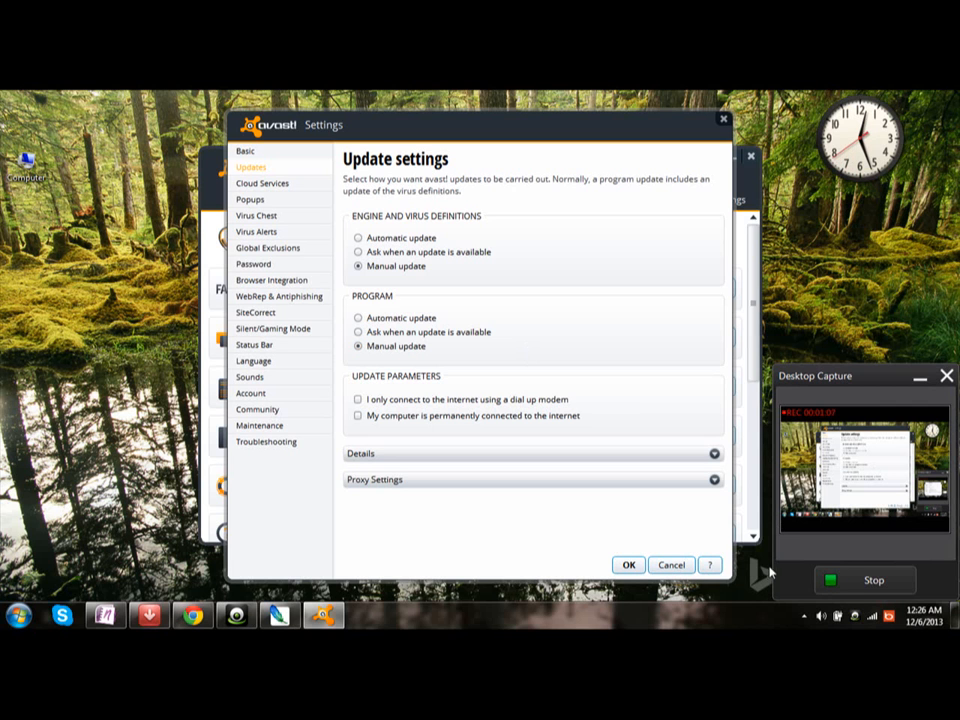
pyautogui.moveTo(795, 559)
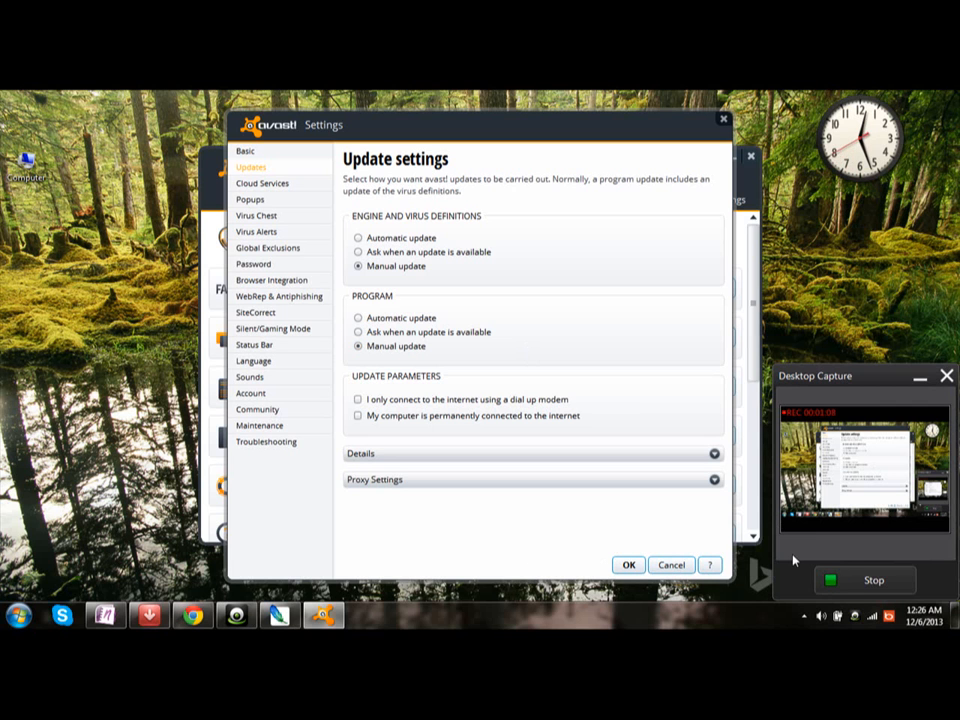